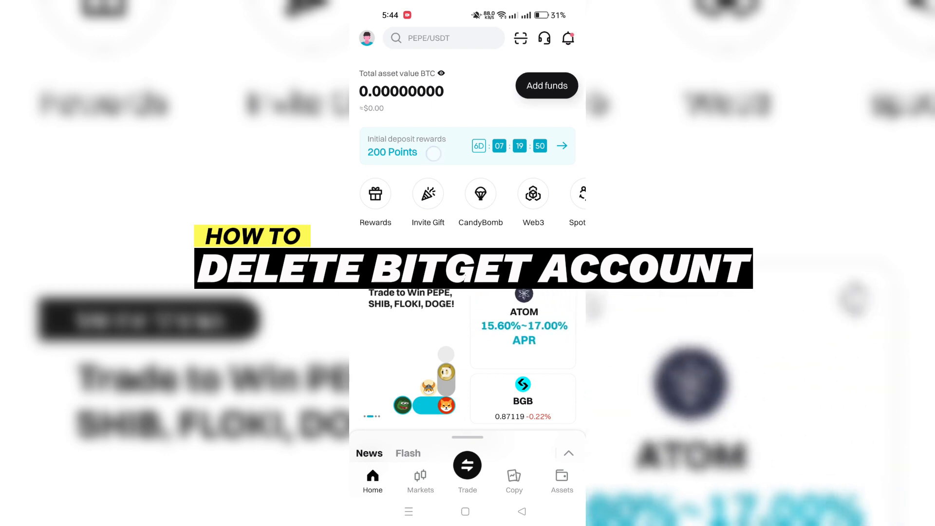
- Reach the account details page via the profile avatar and My account
click(375, 193)
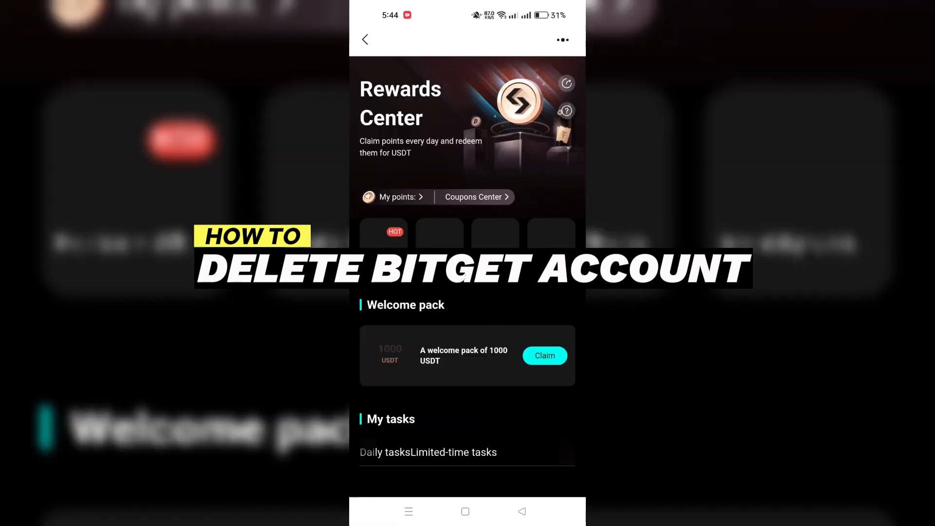
click(365, 39)
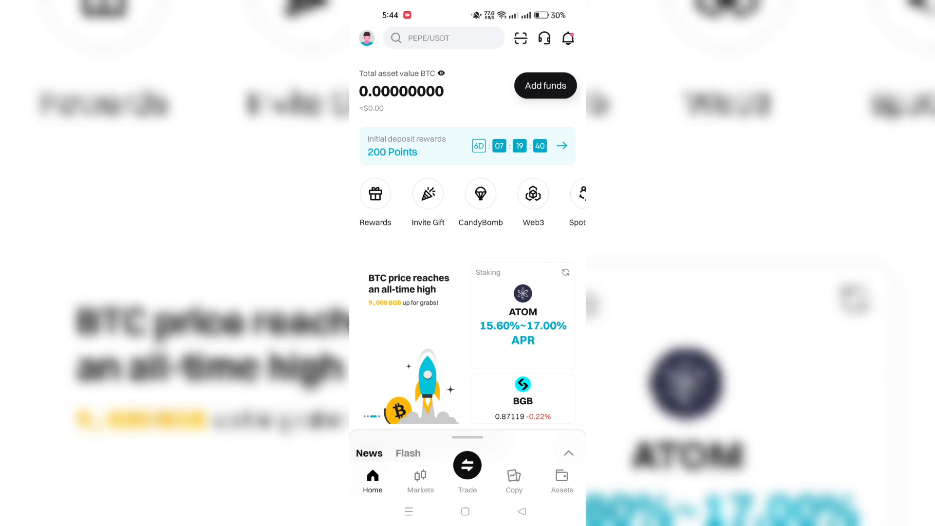
click(368, 38)
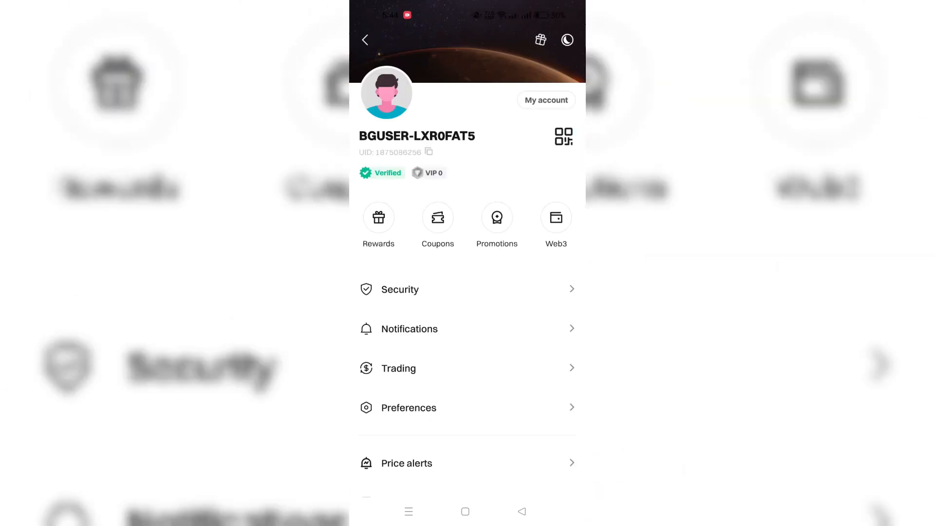
click(541, 40)
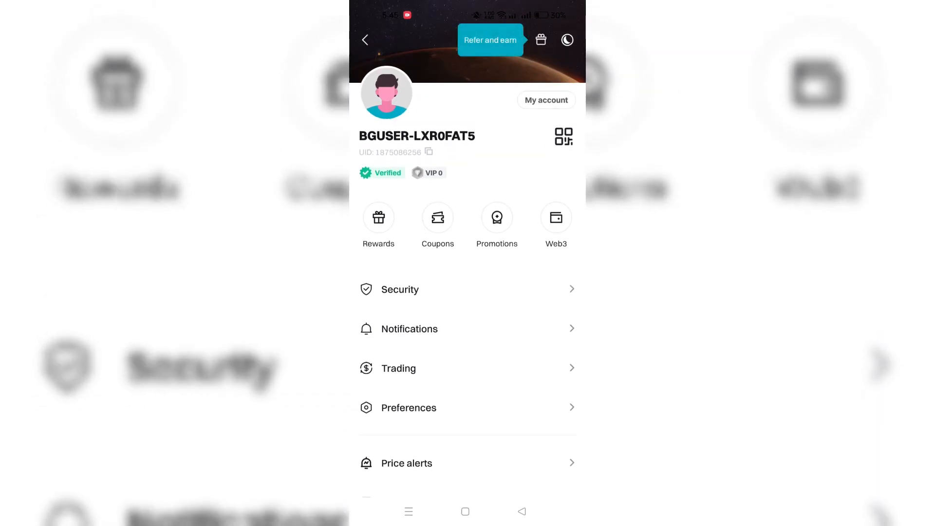
click(546, 99)
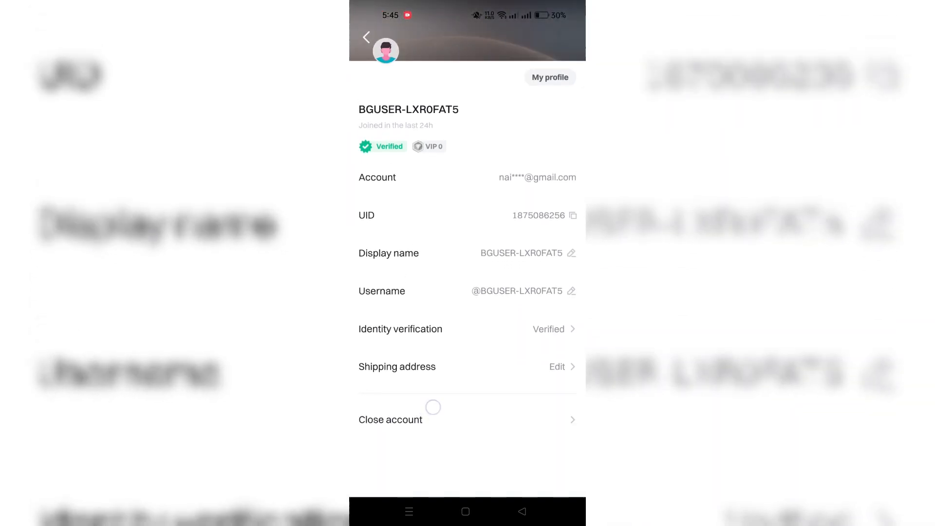
- Begin closing the account, confirming the Web3 wallet holds no assets in the popup
click(390, 419)
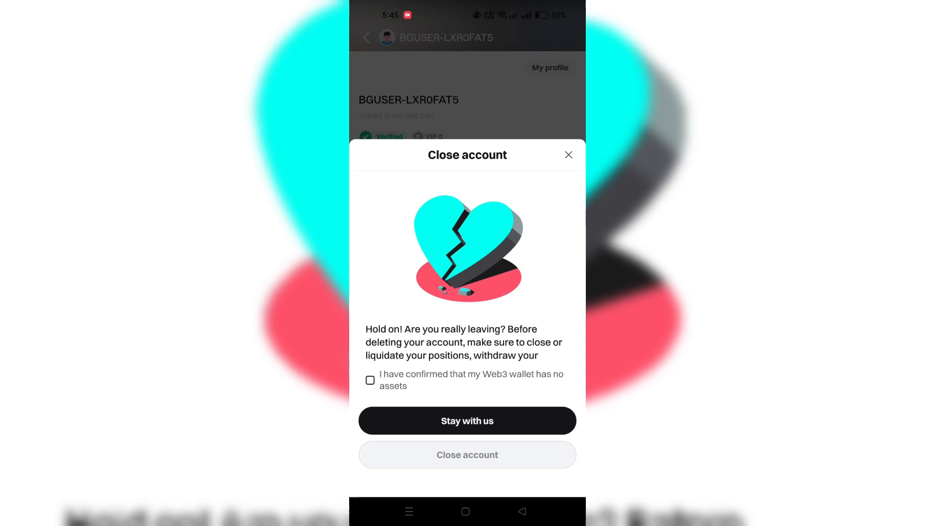
click(371, 381)
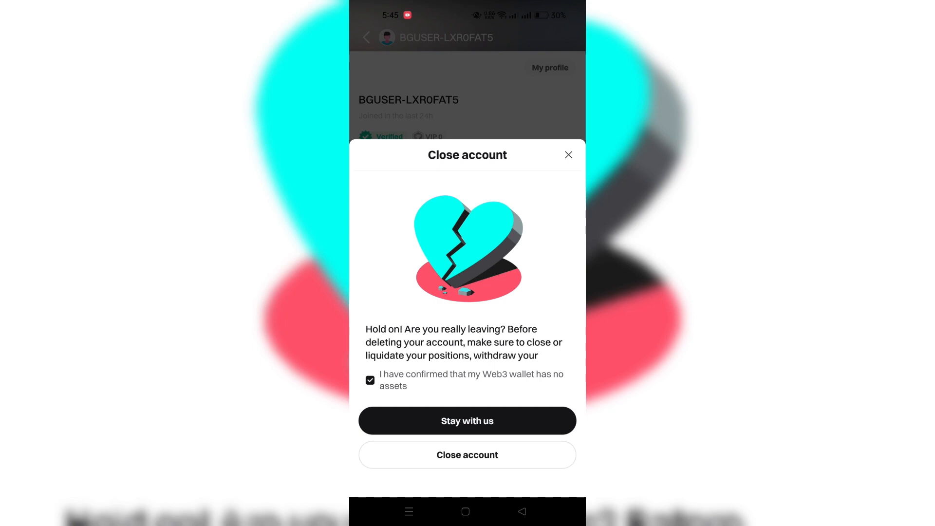
click(466, 455)
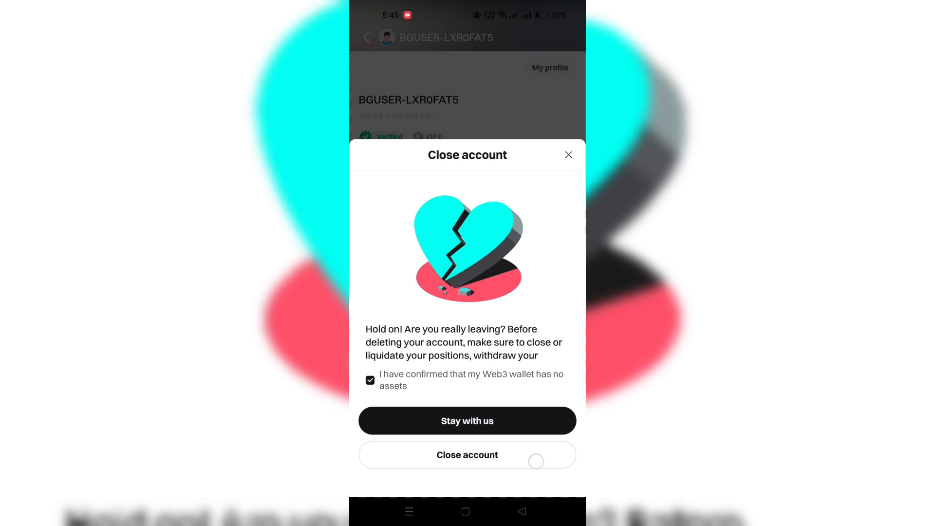
click(467, 455)
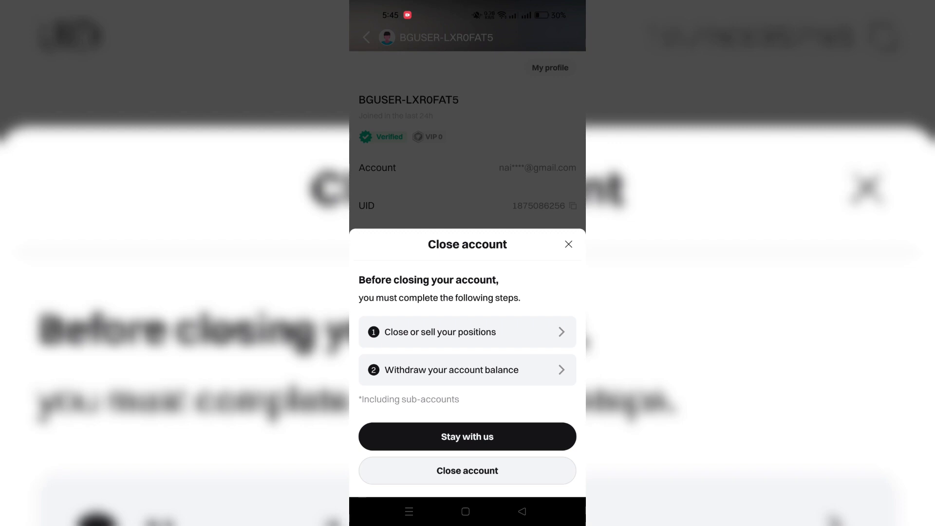
- Continue past the pre-closing steps sheet and tick I understand on the Risk warning
click(467, 471)
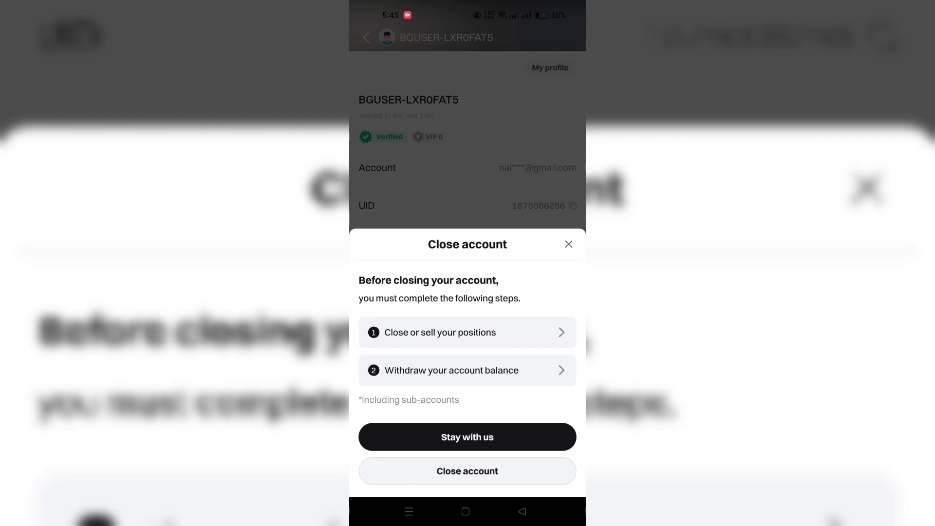
click(466, 470)
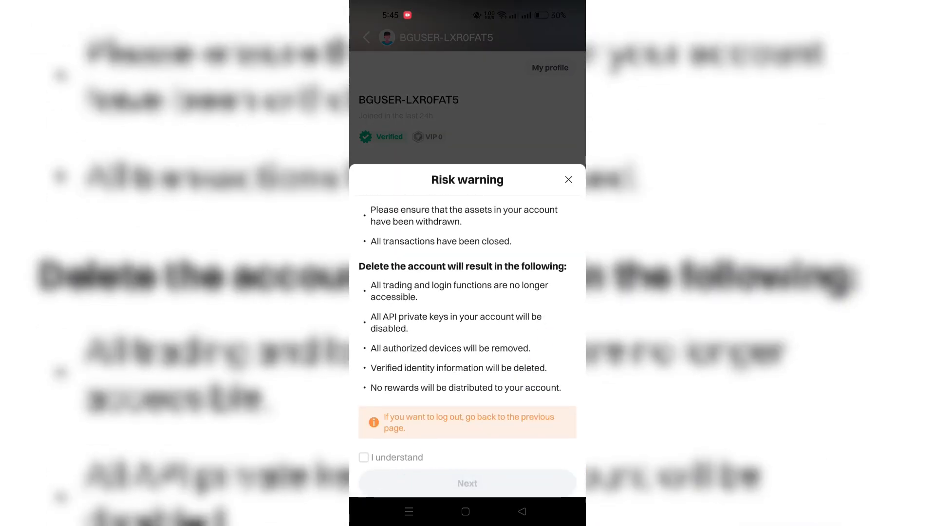
click(363, 458)
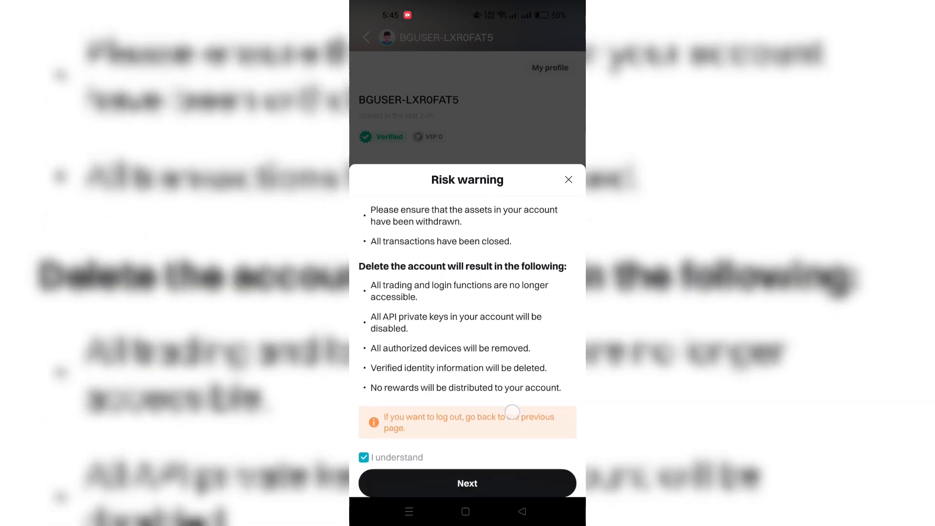